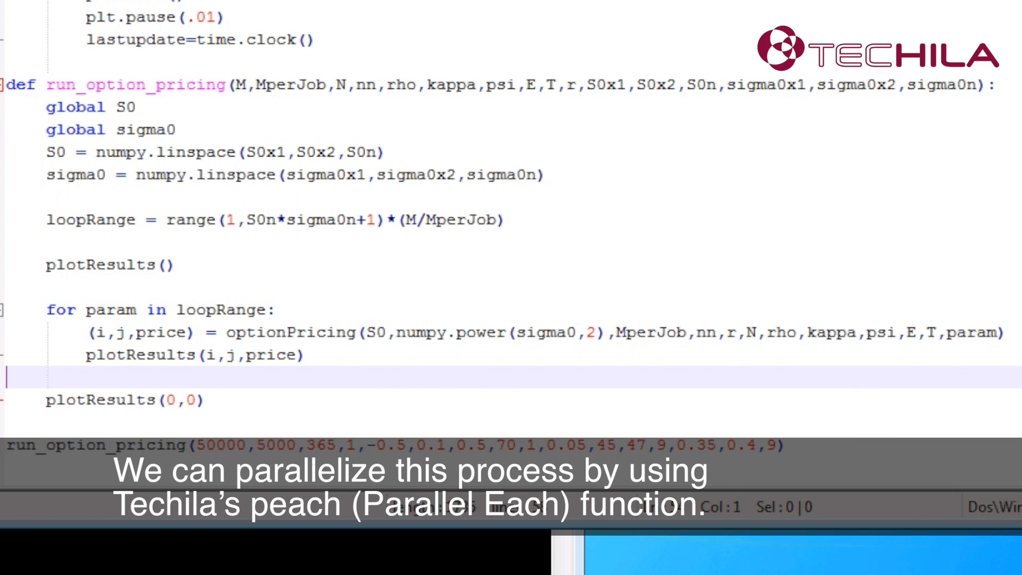
Wrap the loop's optionPricing call in techila.peach and add an 'import techila' line above the loop.
text(techila.)
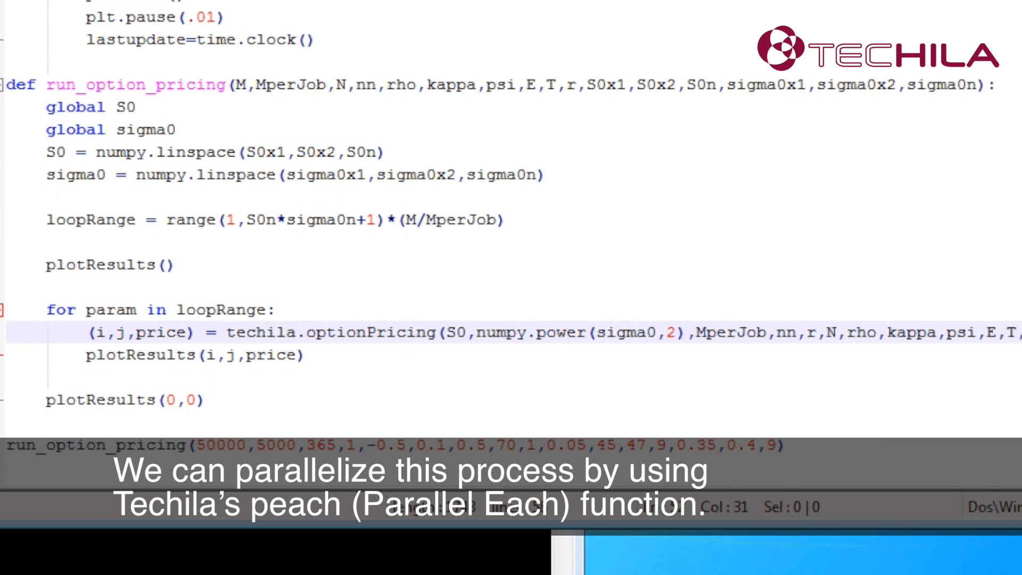
text(peach()
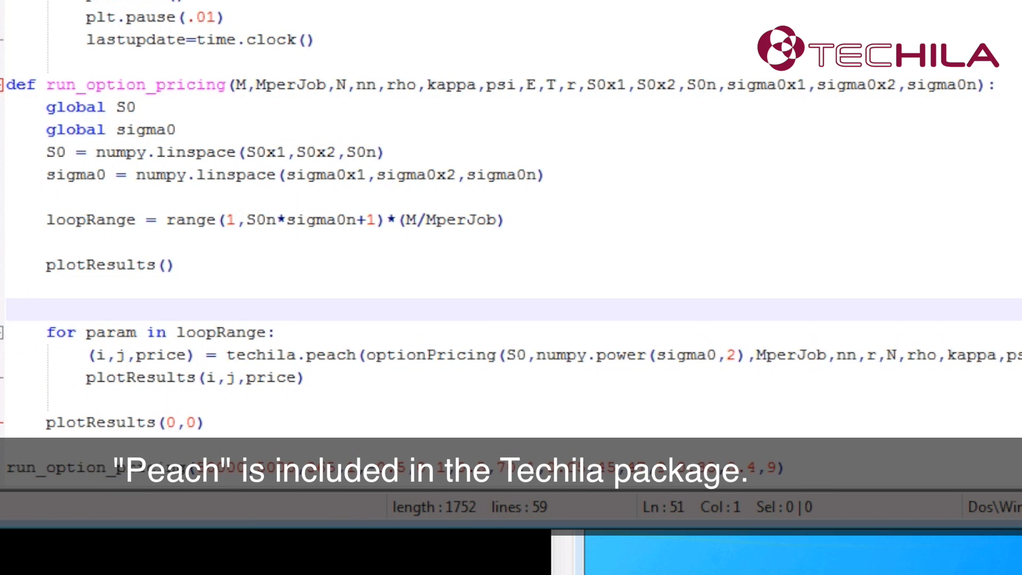
text(import techil)
text(p))
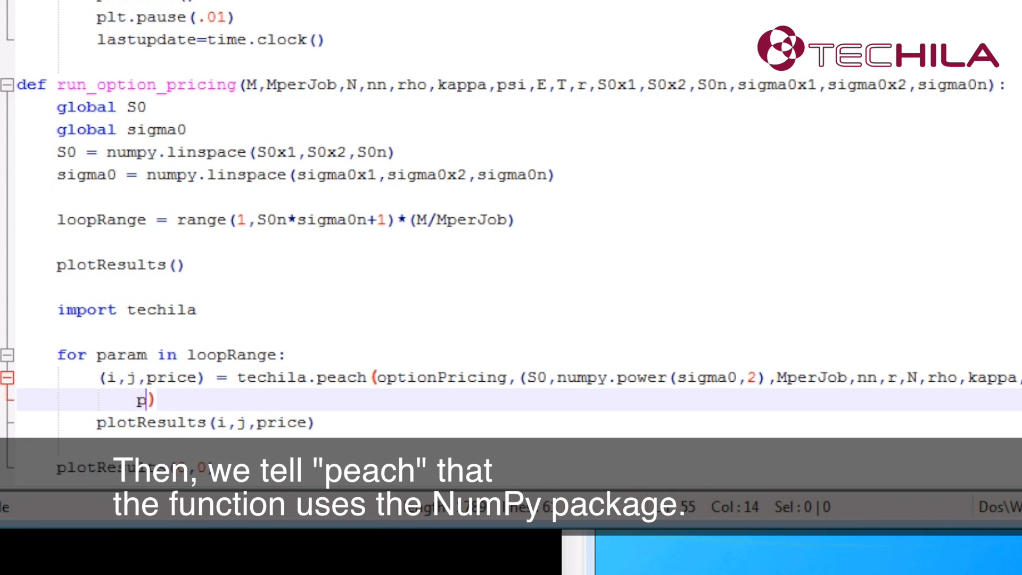
Add 'packages = ["numpy"])' to the peach call and bracket the optionPricing arguments.
text(ackages =)
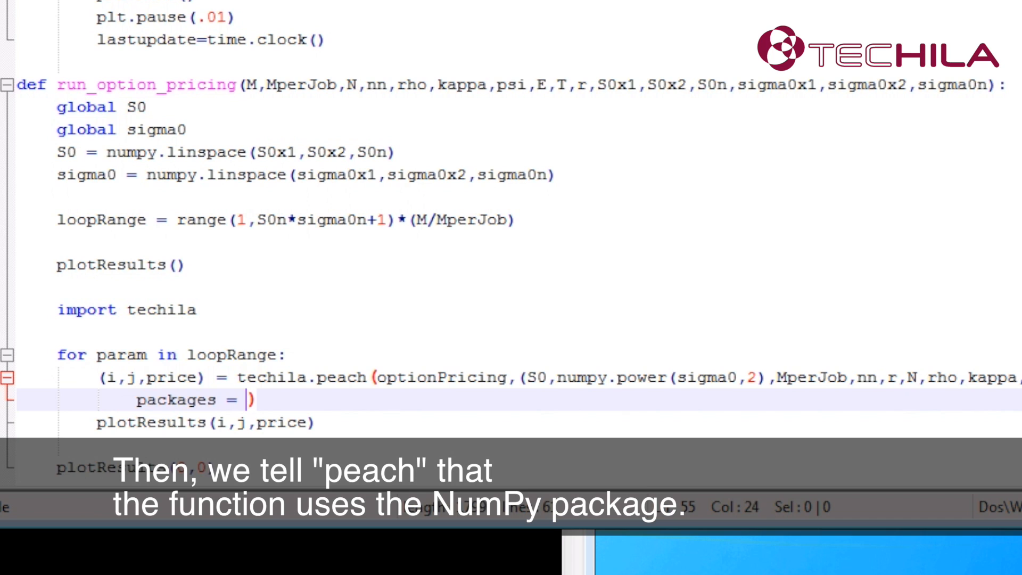
text(["nump)
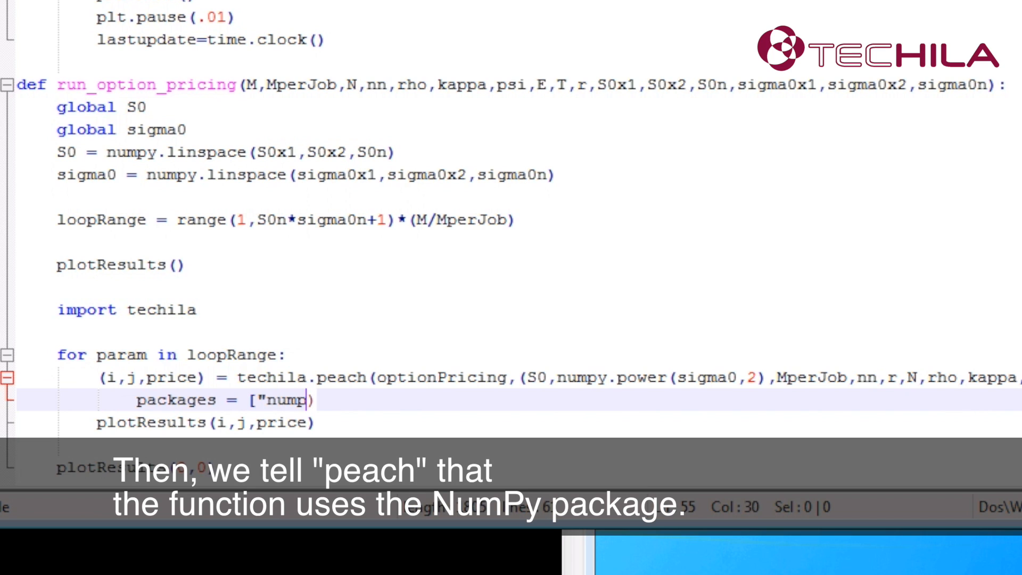
text(y"])
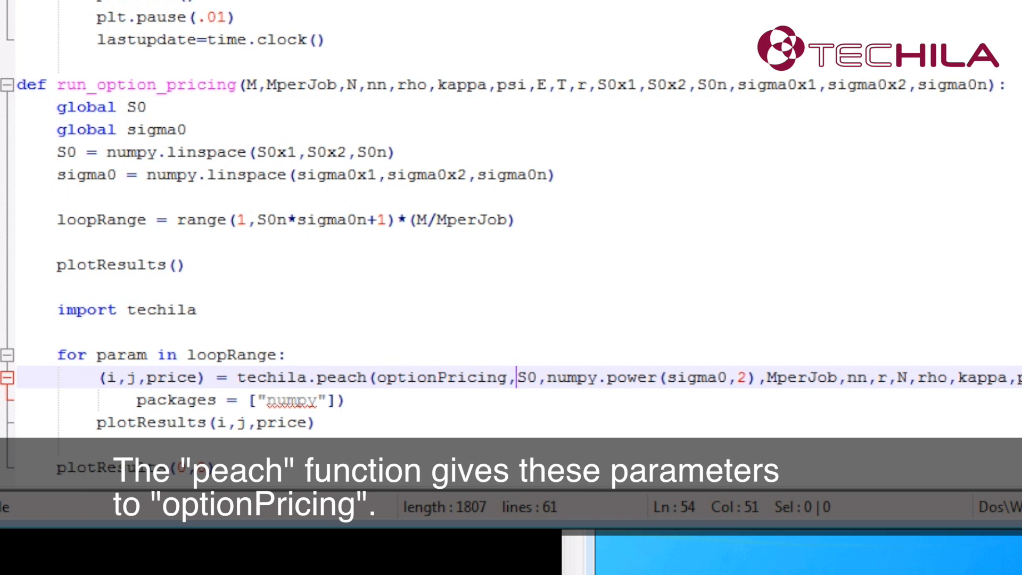
text([)
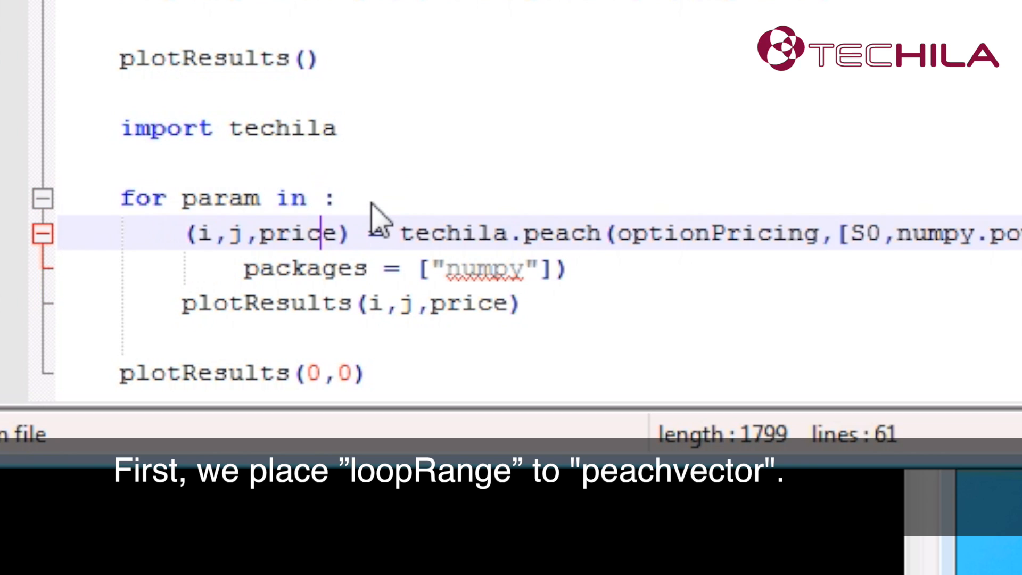
Pass 'peachvector = loopRange,' to peach and replace param with "<param>" in the arguments.
text(peach)
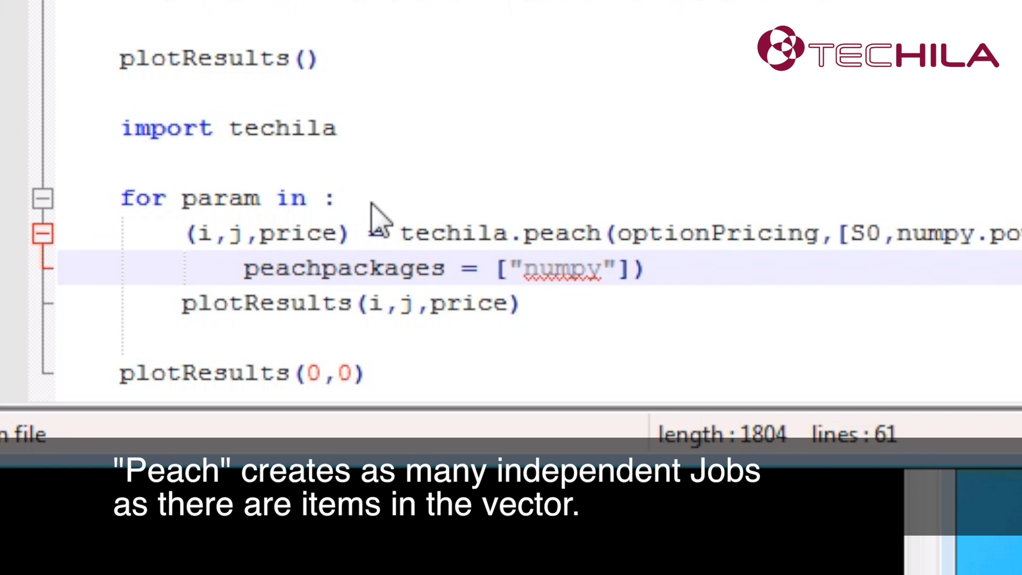
text(vector = loopRange)
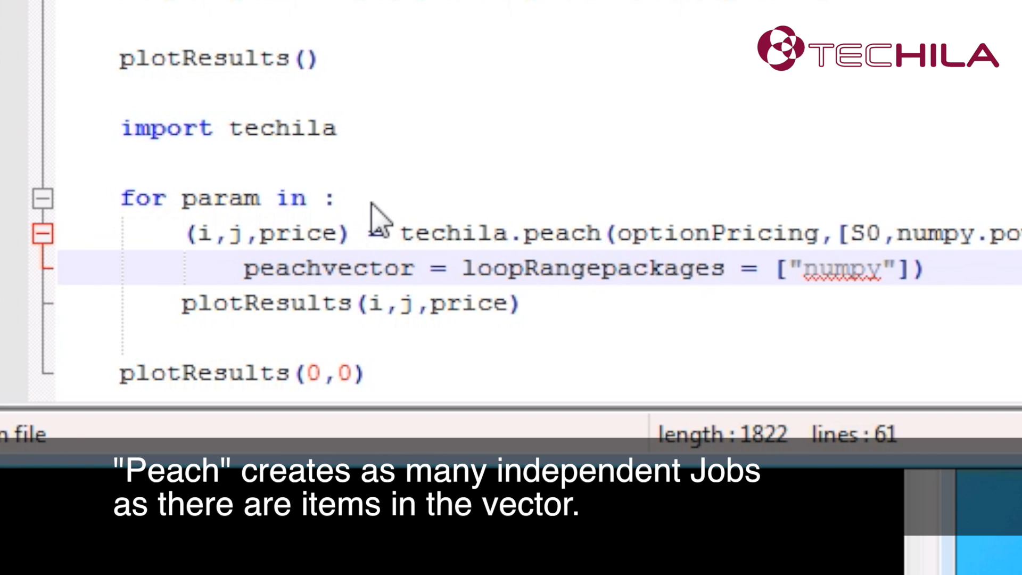
text(,)
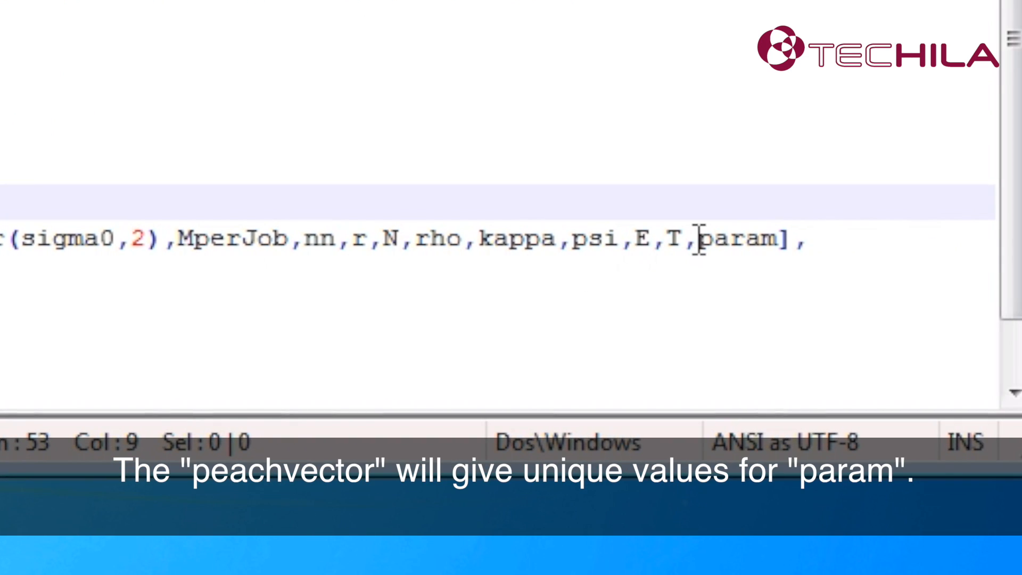
text("<)
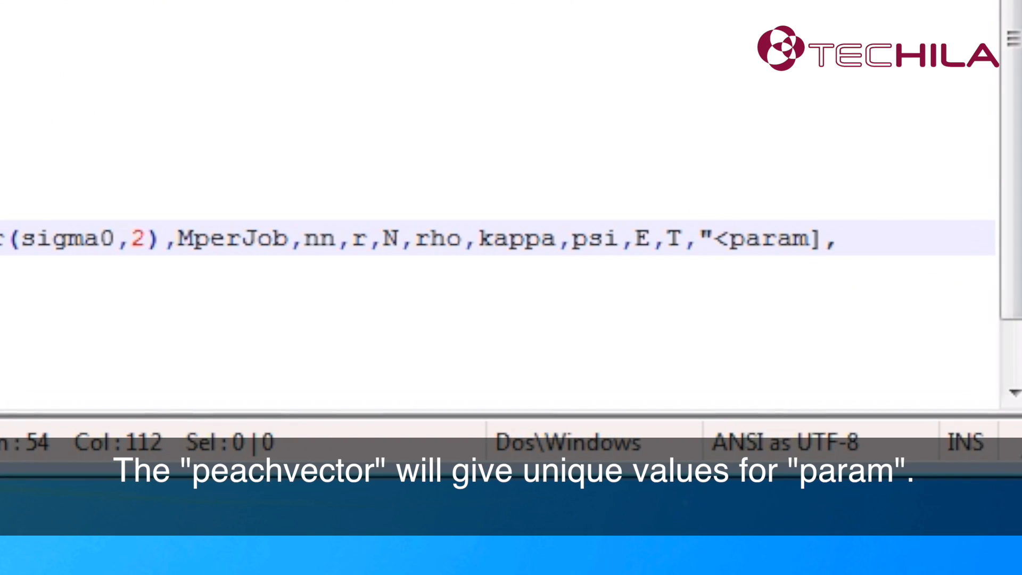
text(>)
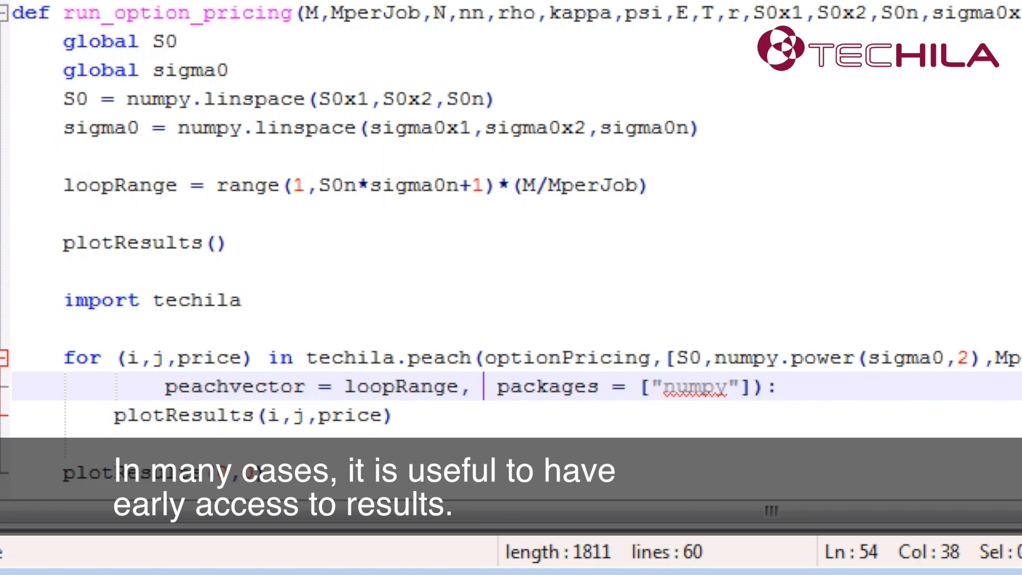
Rewrite the loop header as 'for (i,j,price) in techila.peach(...)' and begin typing return_iterable.
text(return_iterable = True, stream = True)
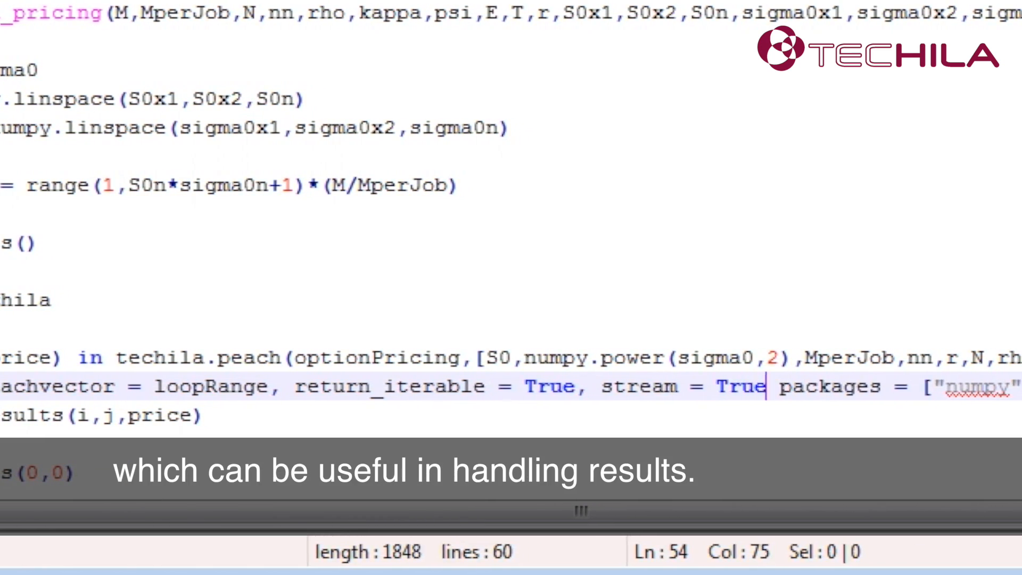
Finish adding 'return_iterable = True, stream = True,' to peach and save runOptionPricing.py.
text(,)
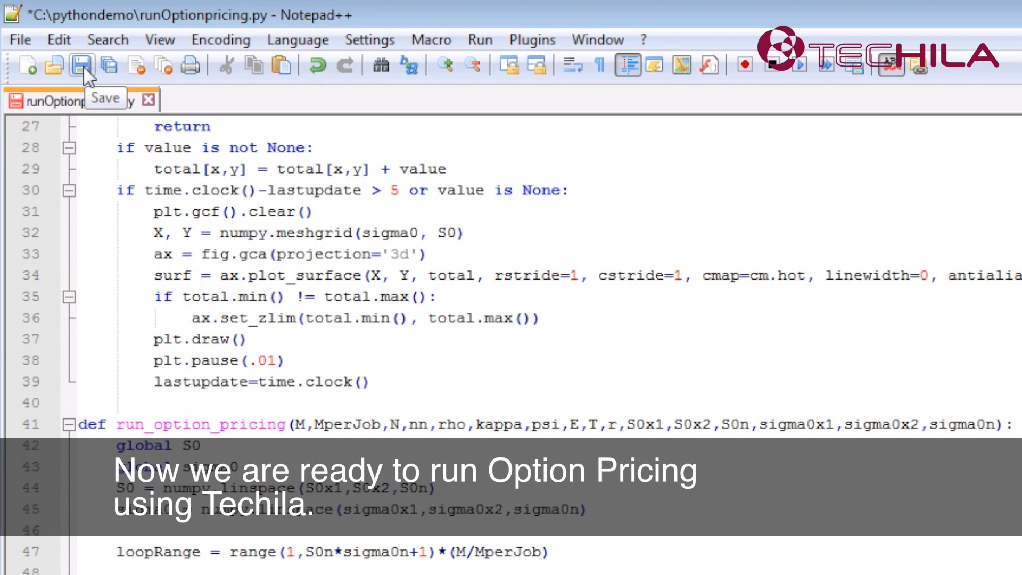
click(79, 64)
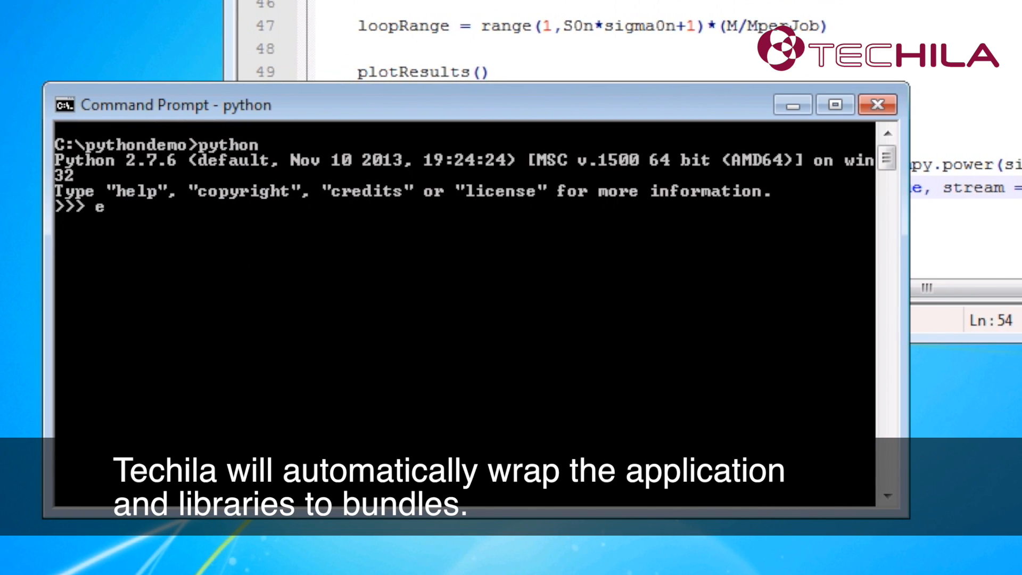
Type execfile("runOptionPricing.py at the Python >>> prompt to run the script.
text(xecfi)
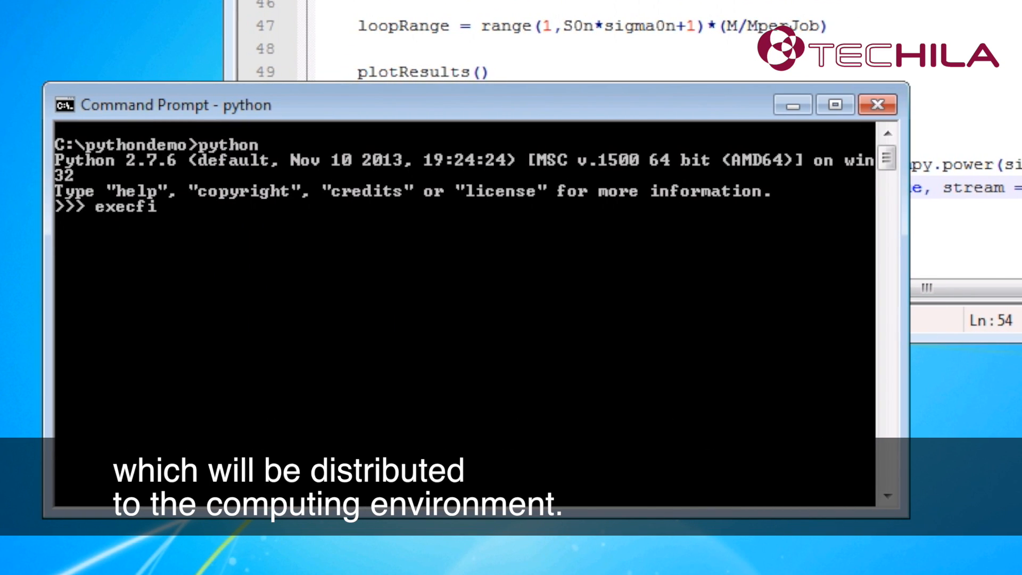
text(le)
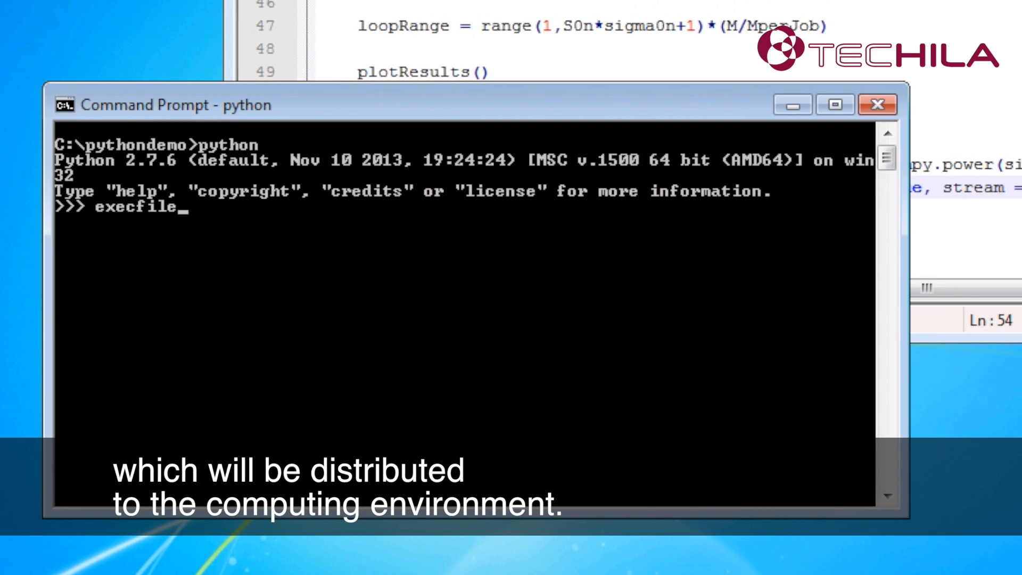
text(("runOptionPricing.py)
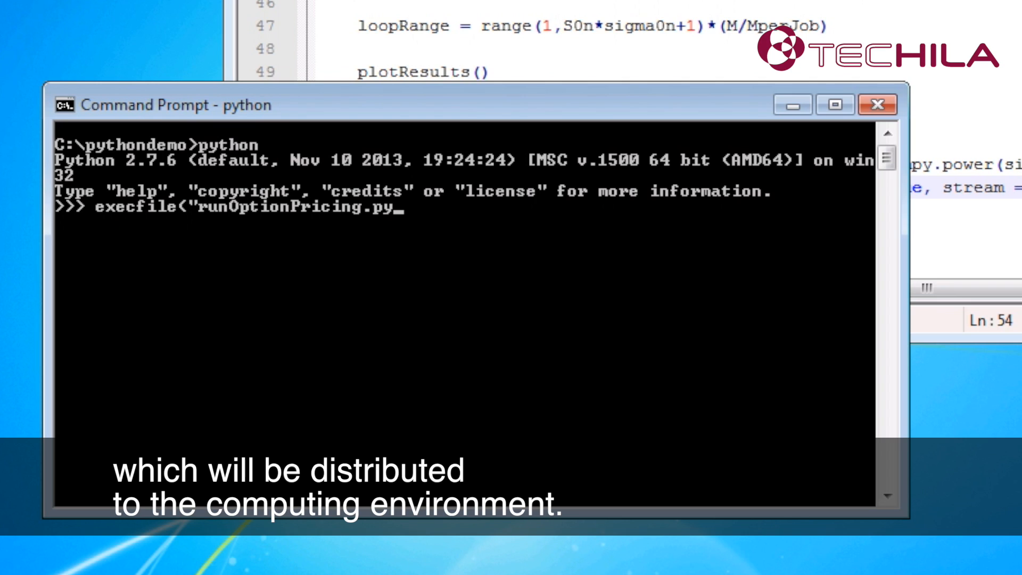